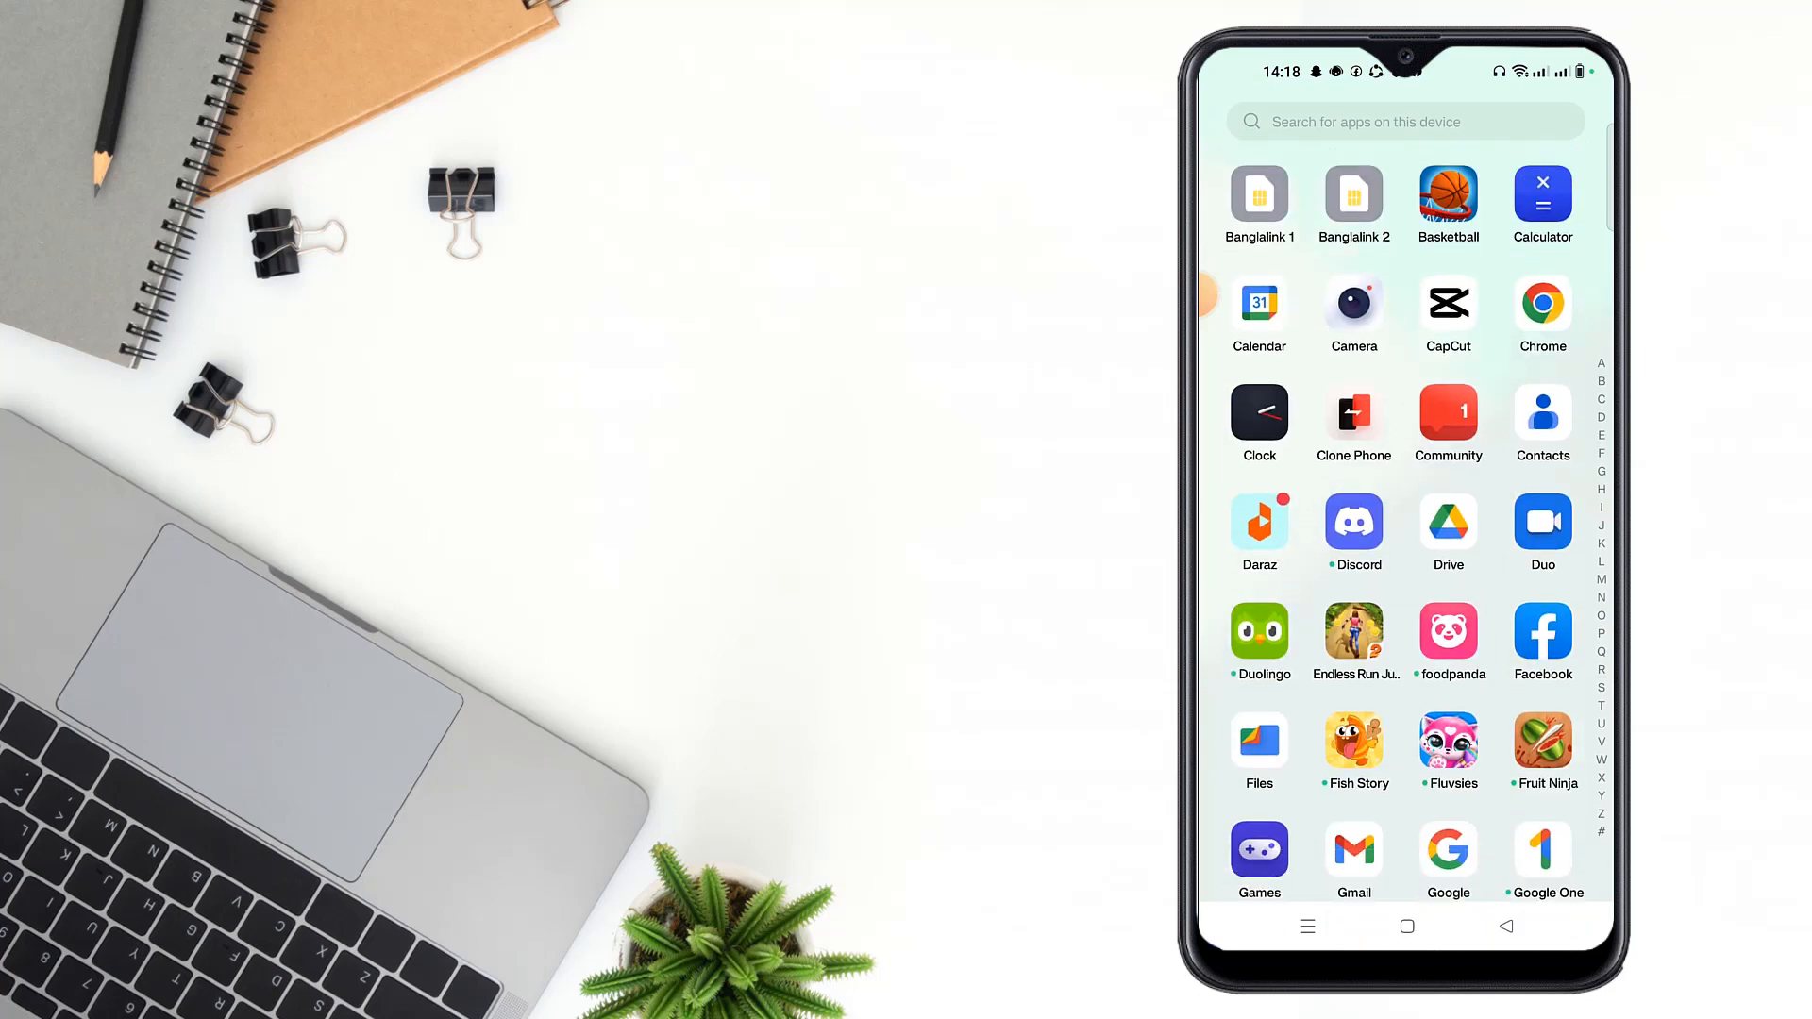
- Launch the Facebook app from the app drawer
{"action": "left_click", "coordinate": [1541, 633]}
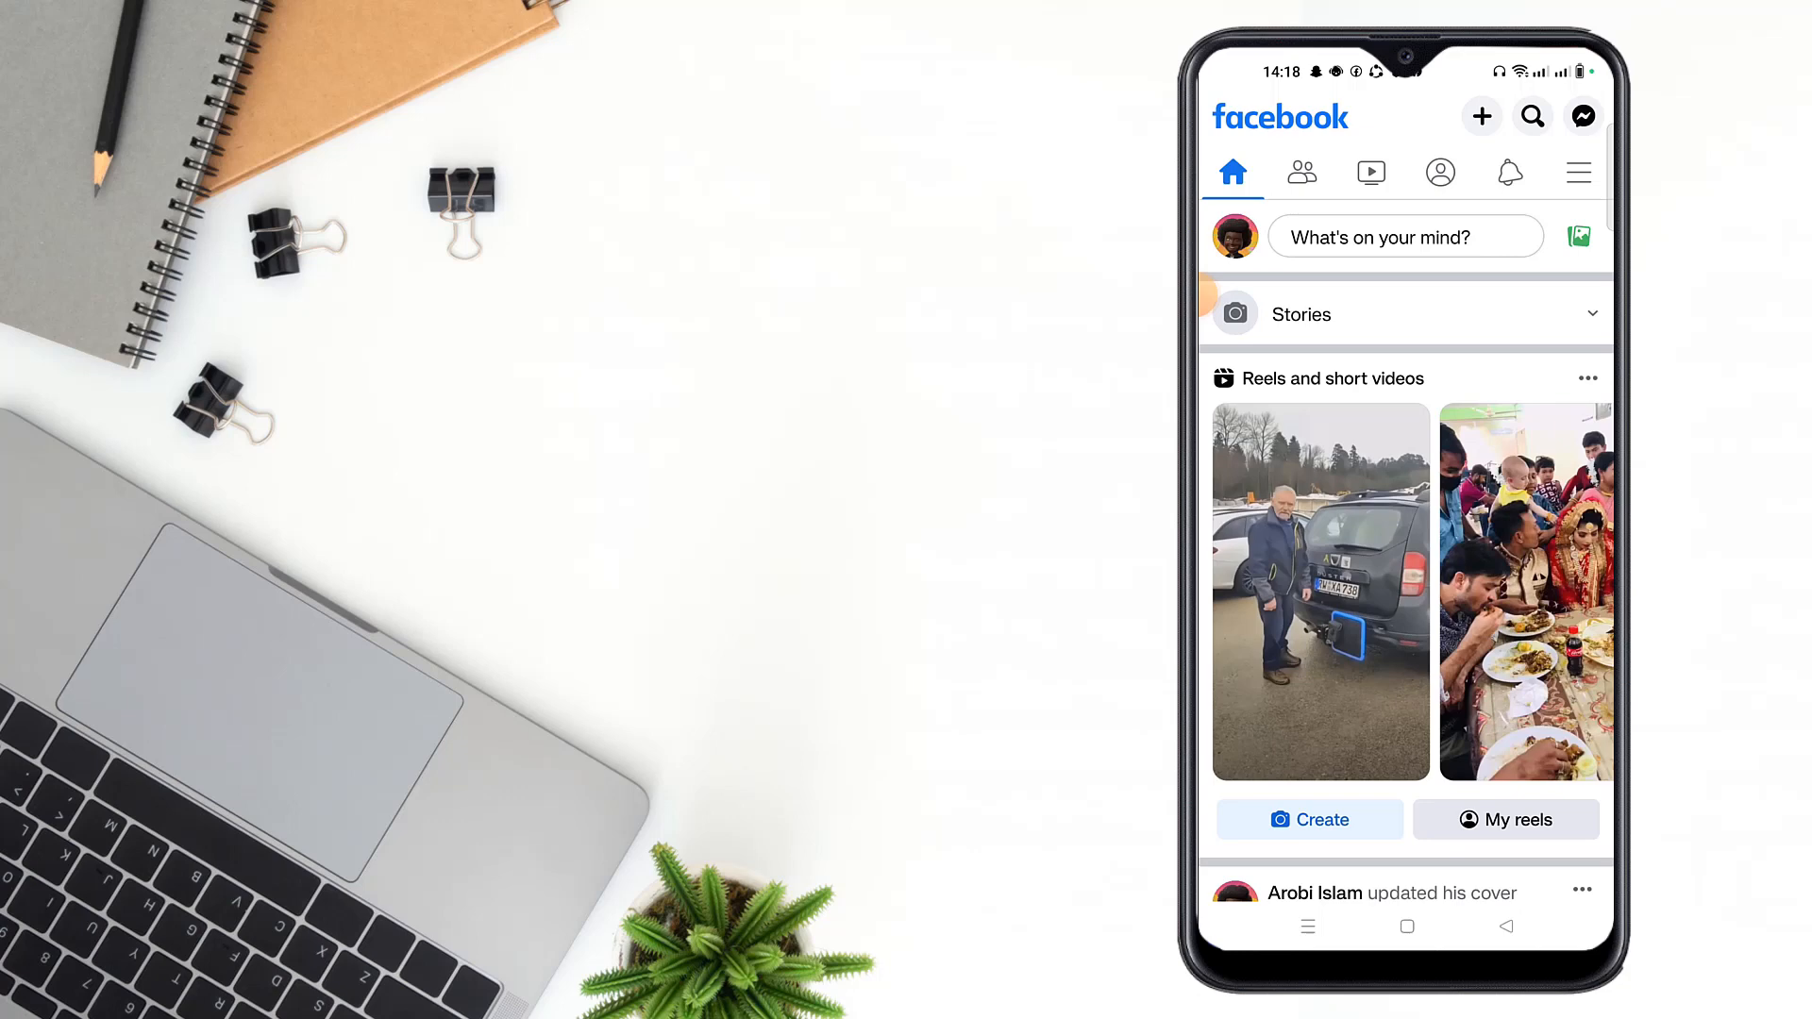
- Go to your own profile and view its cover photo full screen
{"action": "left_click", "coordinate": [1440, 170]}
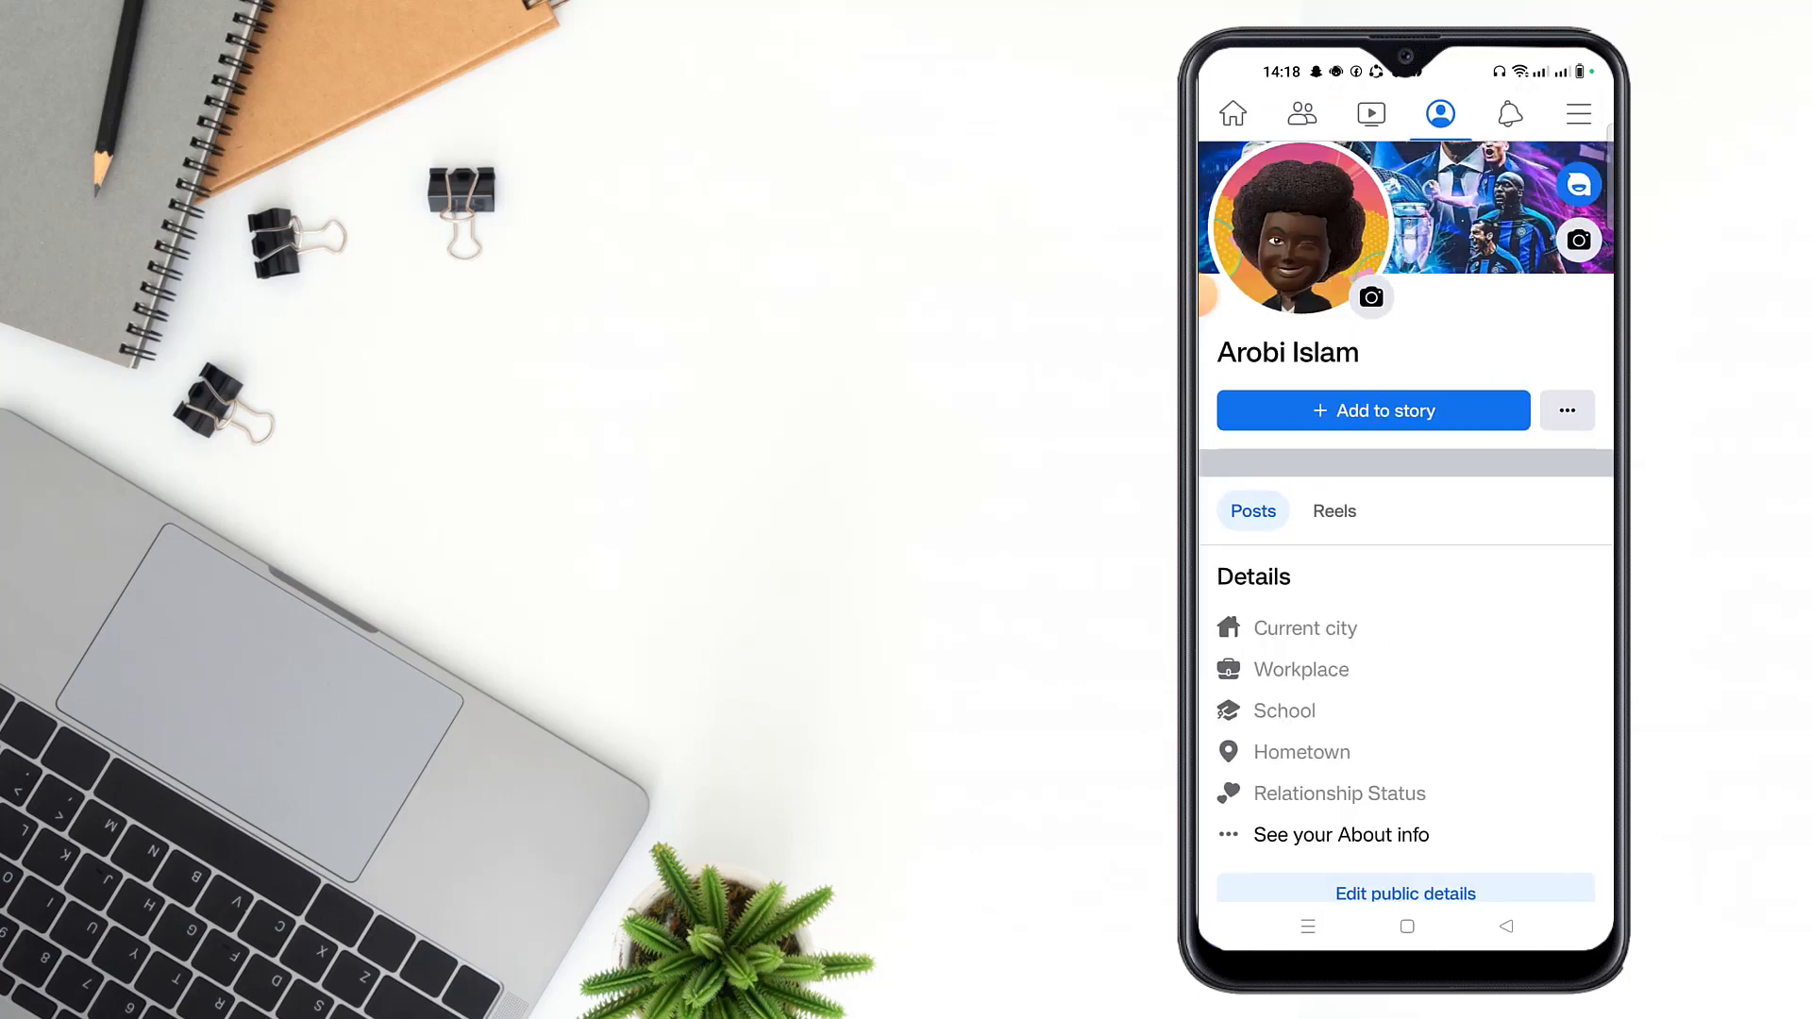
{"action": "left_click", "coordinate": [1579, 239]}
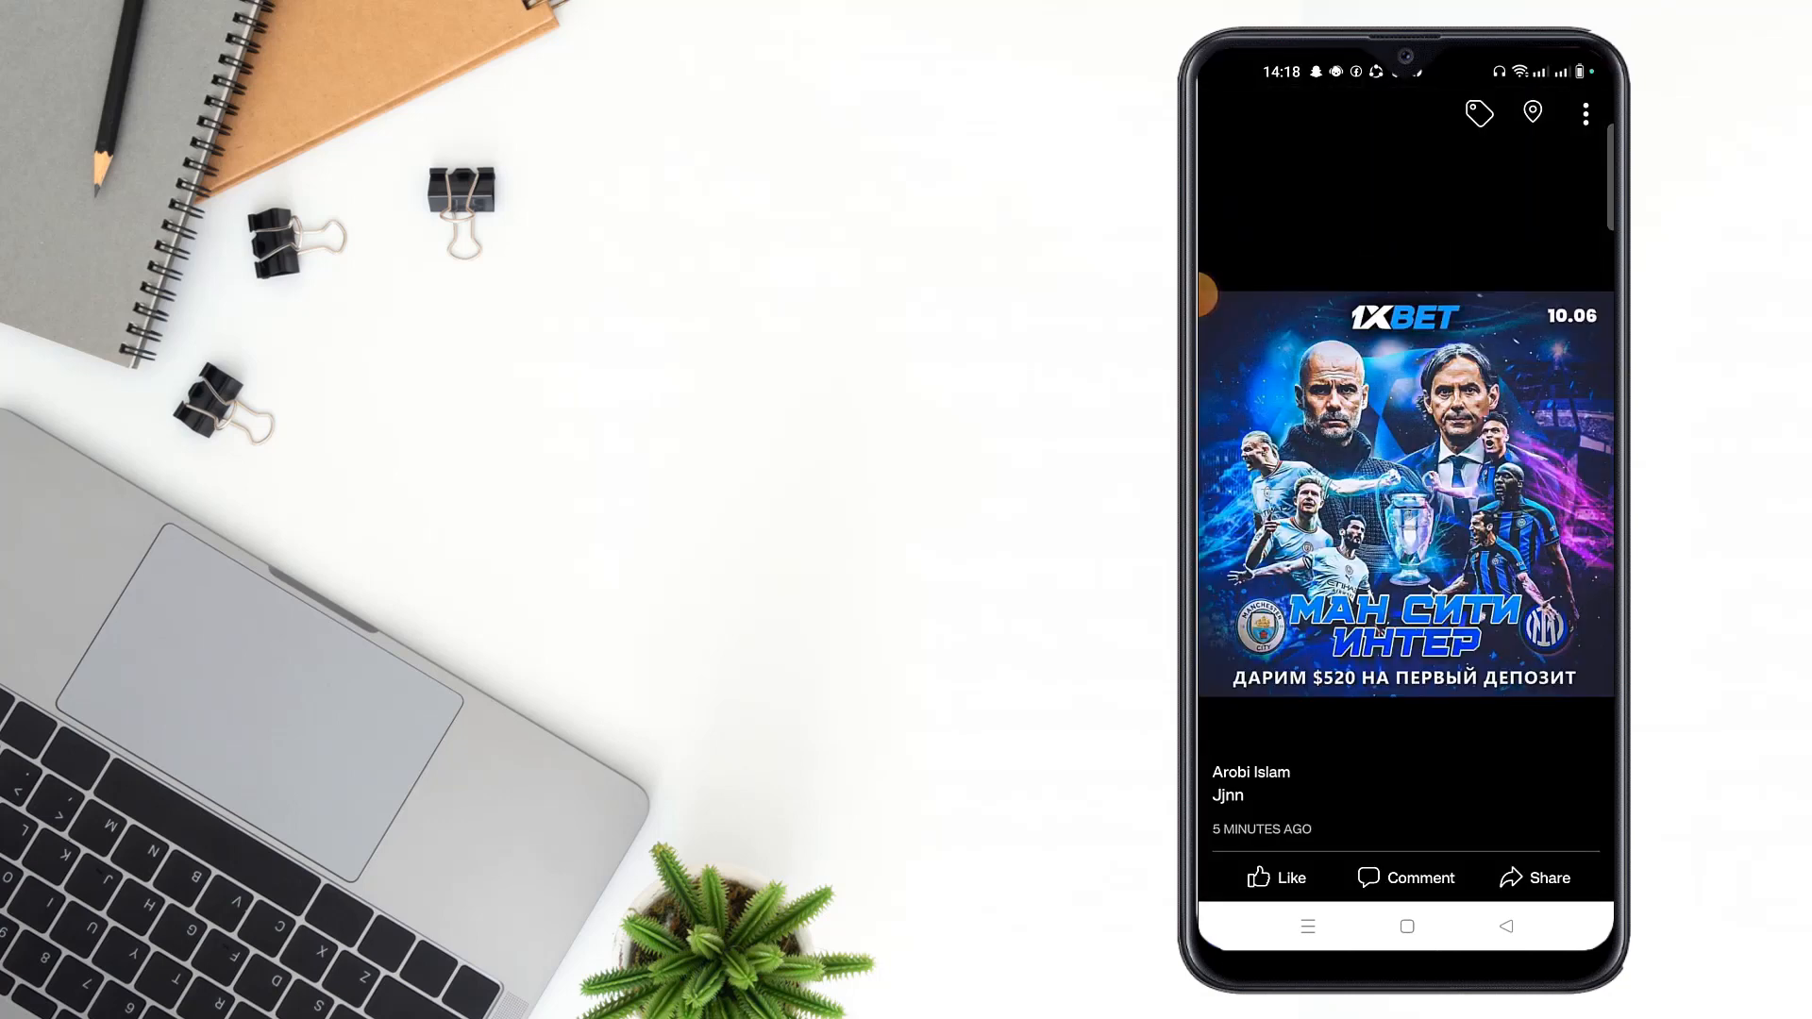
- Delete the cover photo from its three-dot menu and confirm DELETE
{"action": "left_click", "coordinate": [1584, 112]}
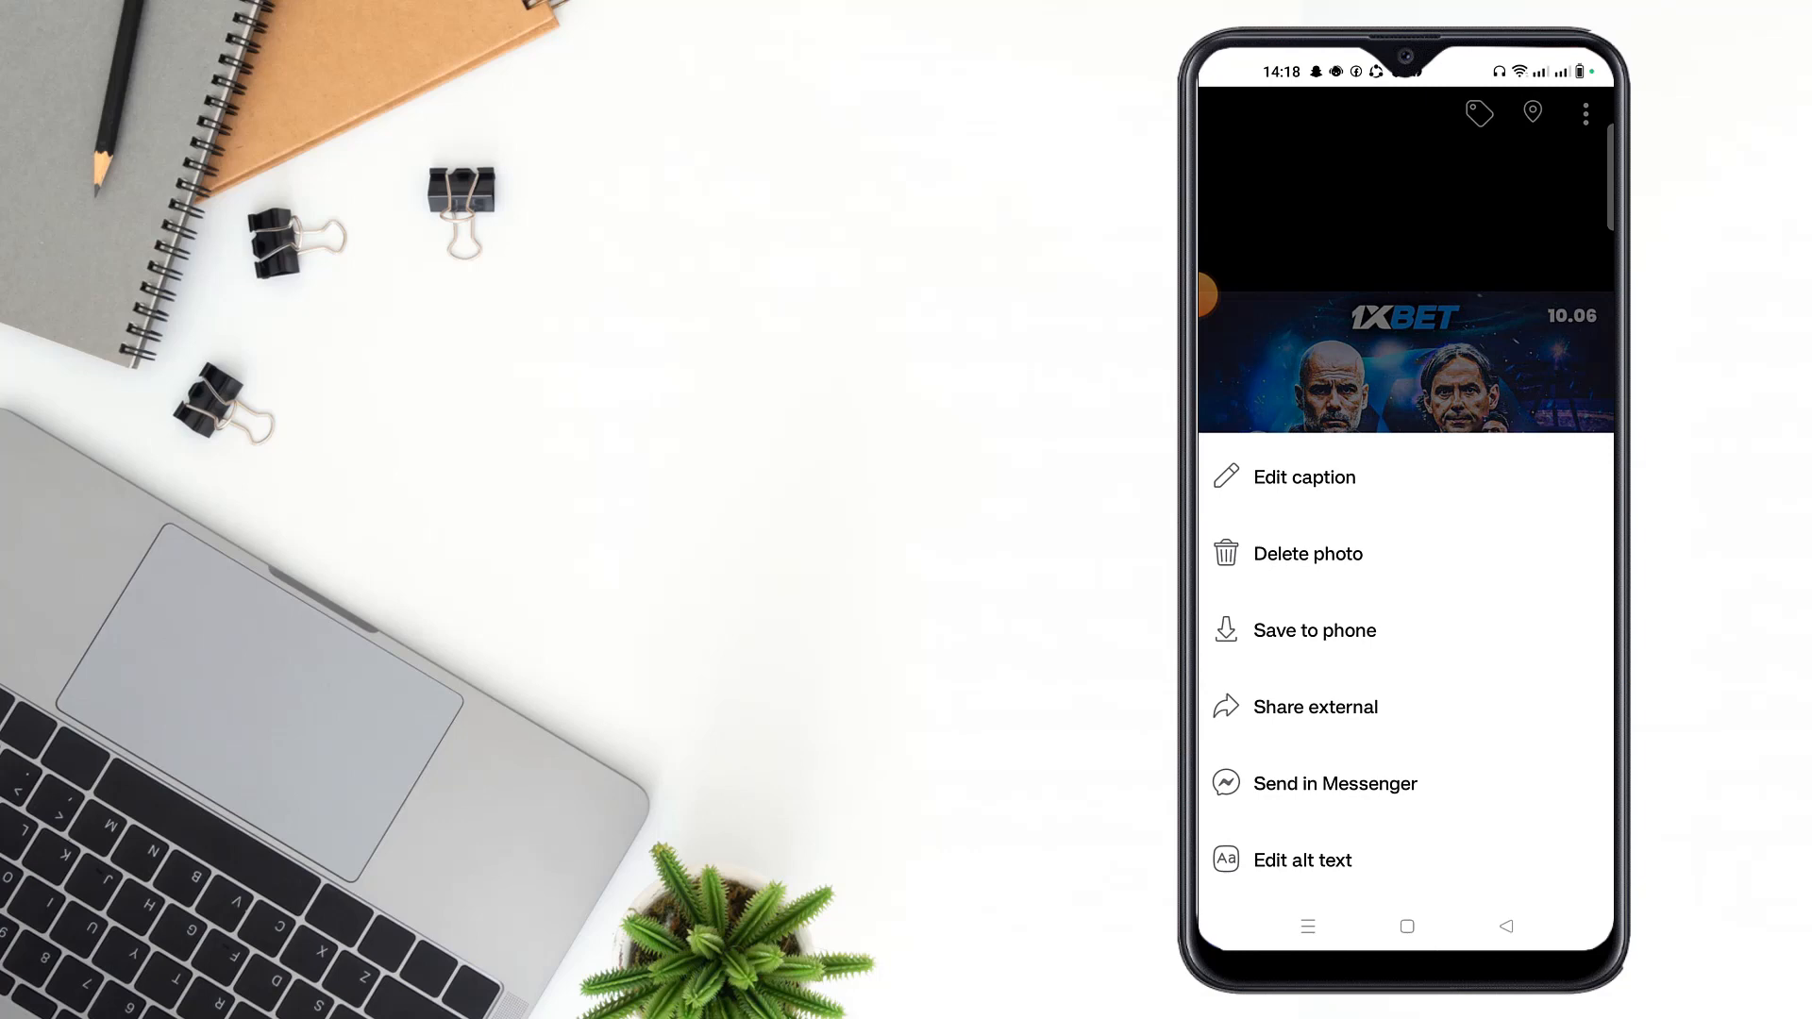
{"action": "left_click", "coordinate": [1307, 554]}
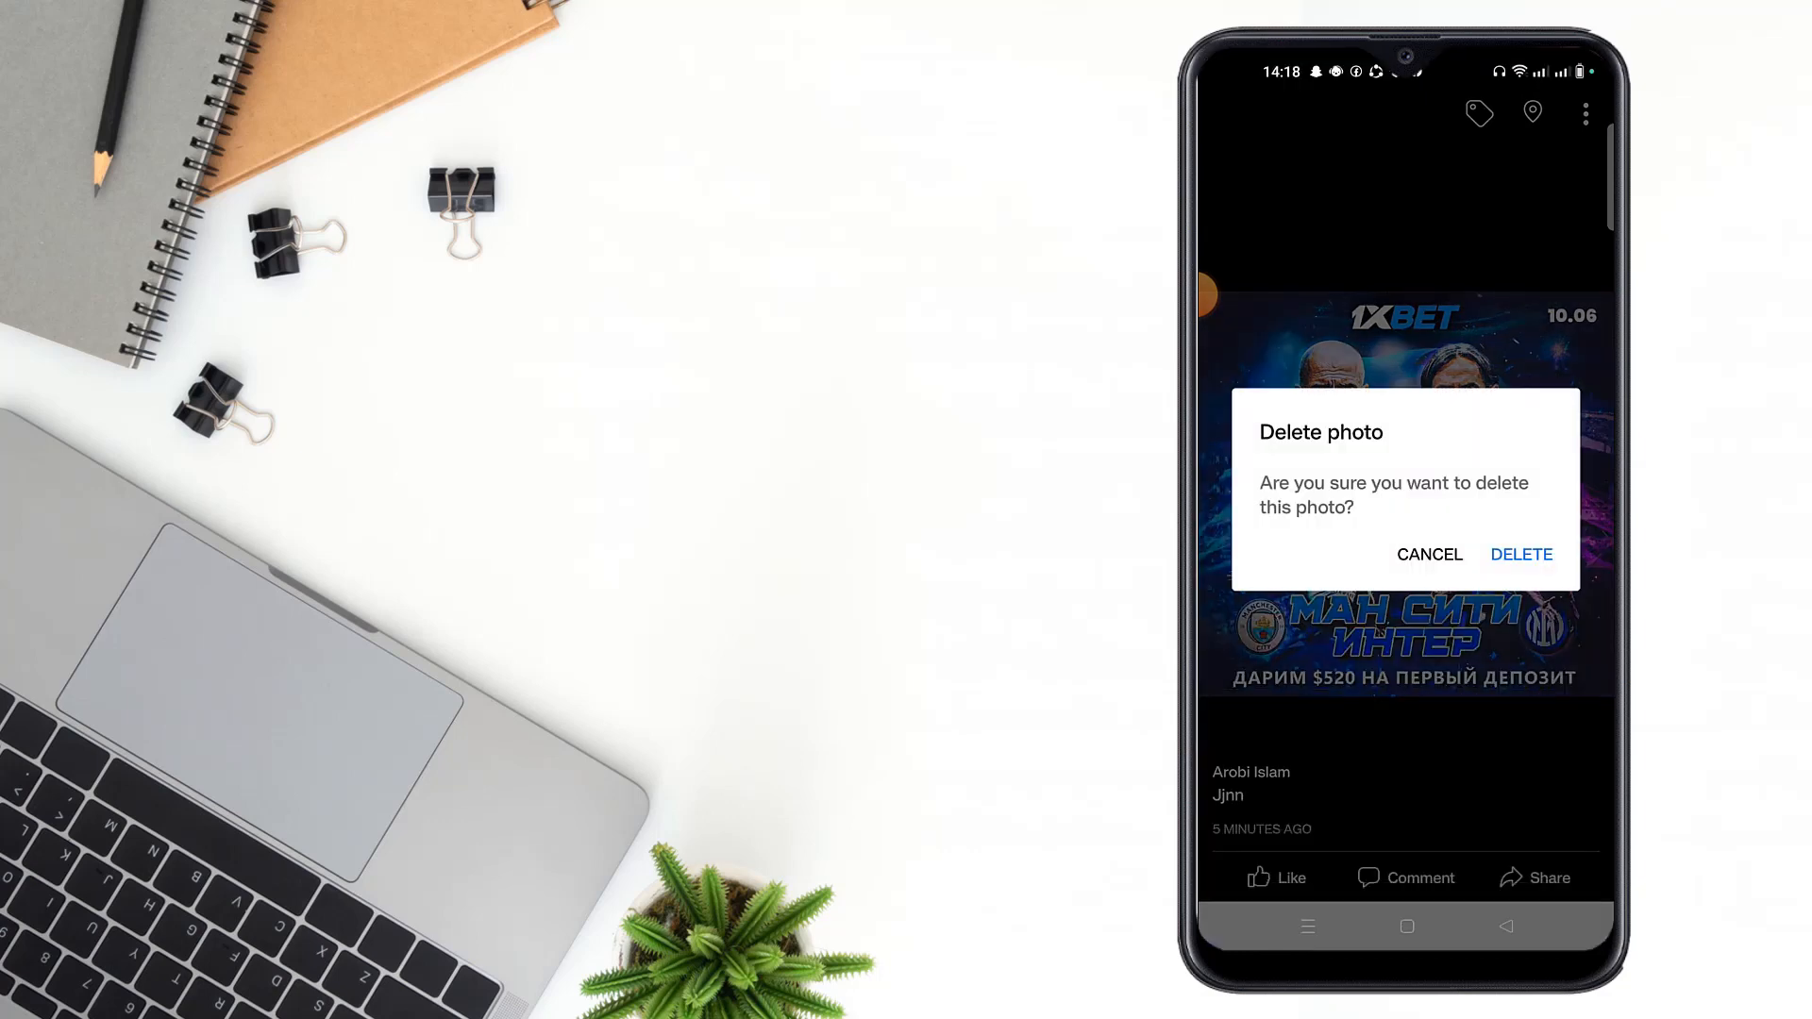
{"action": "left_click", "coordinate": [1521, 555]}
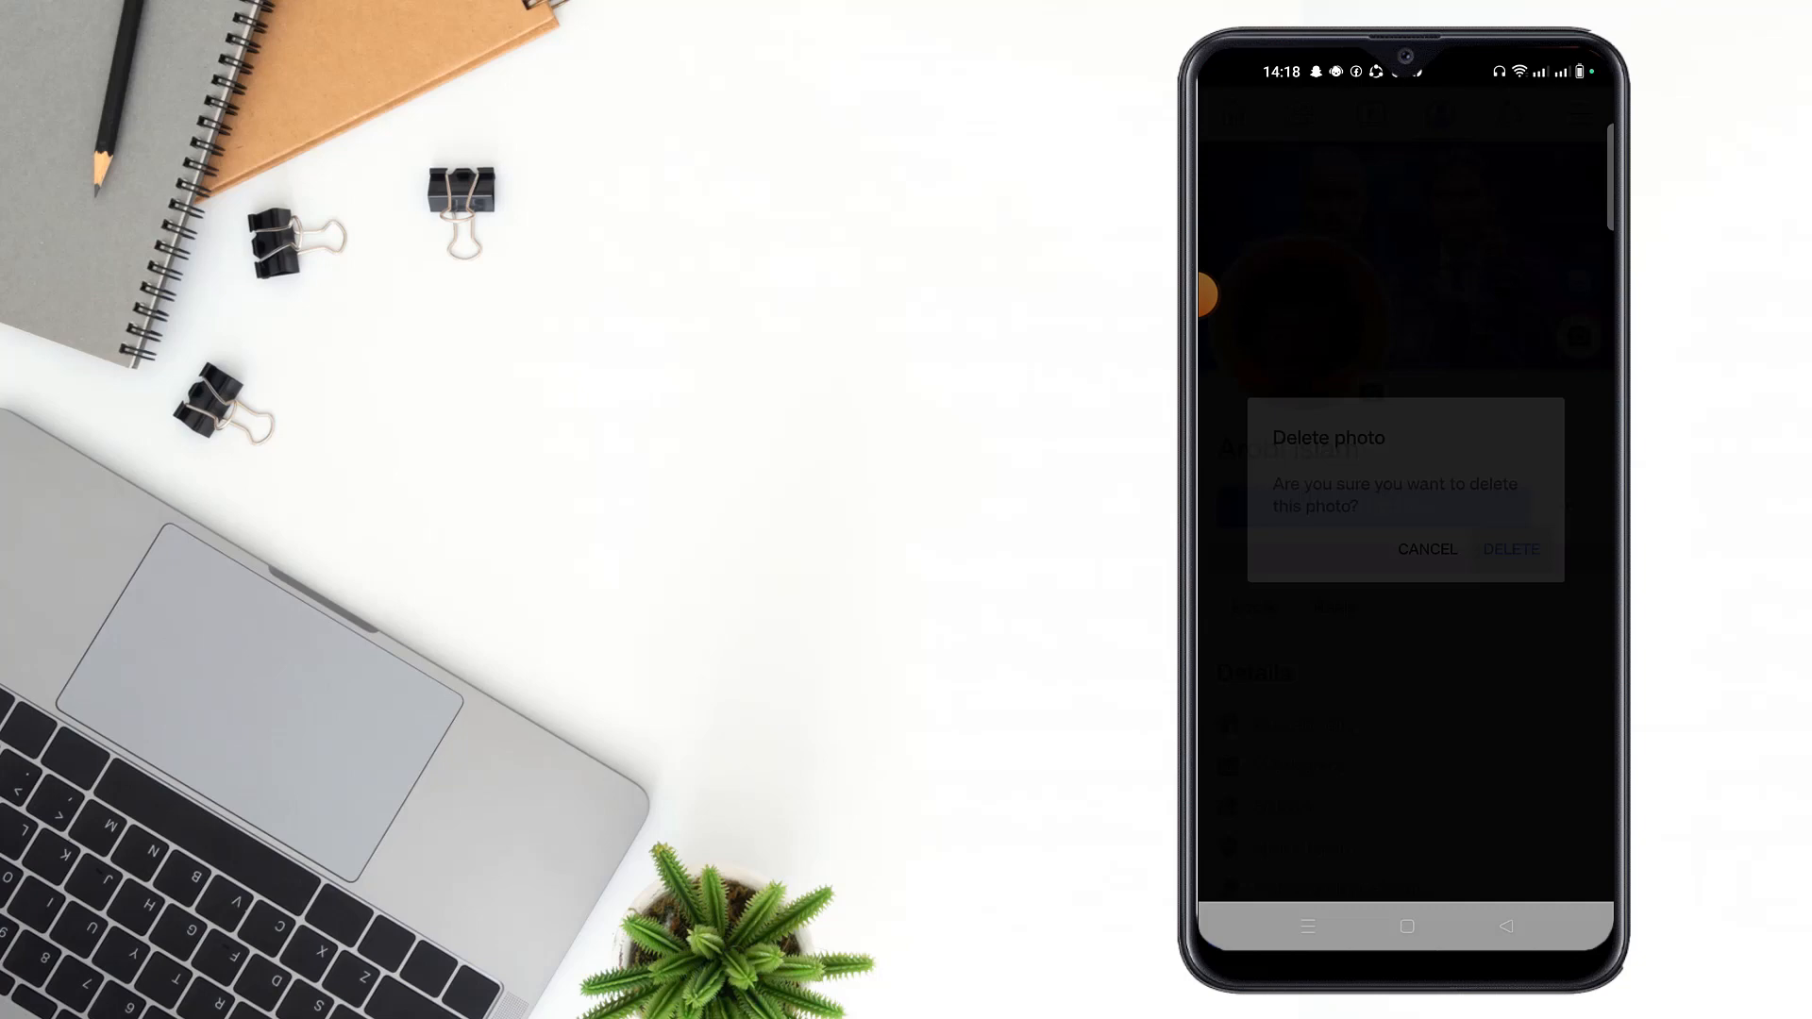